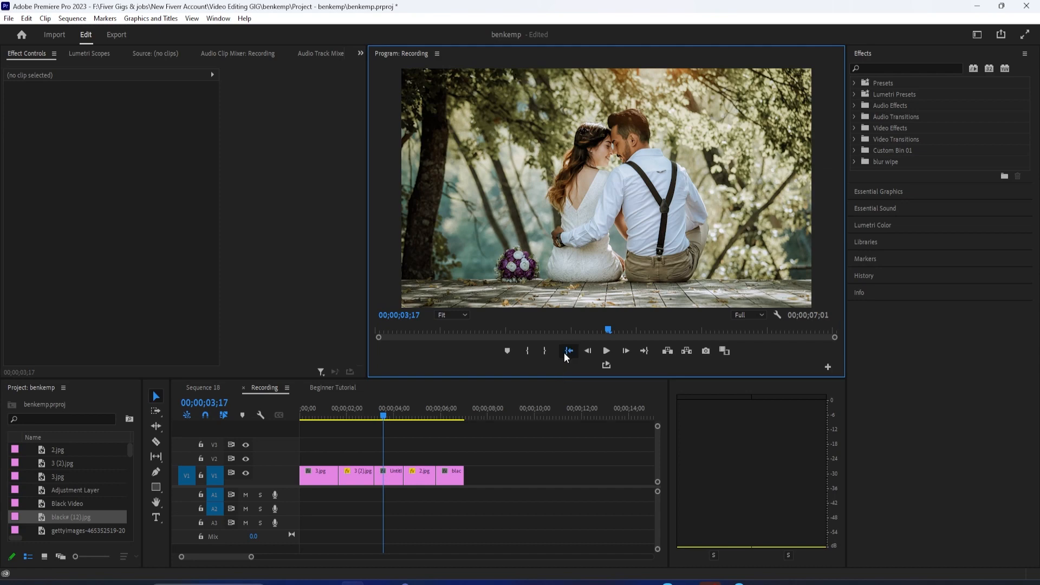
- Select all five photo clips on V1 and duplicate them onto V2
{"action": "left_click", "coordinate": [568, 351]}
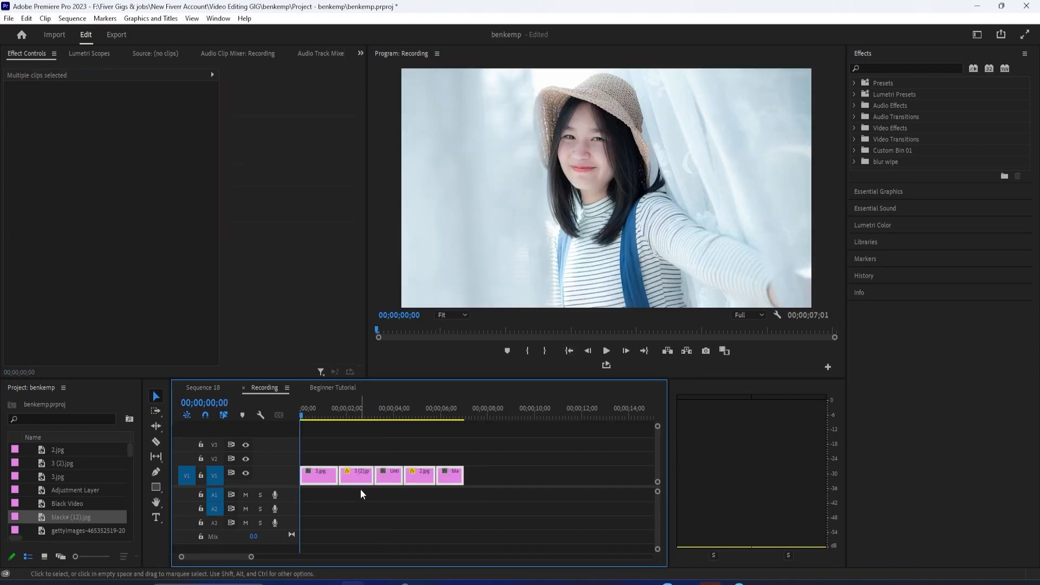
{"action": "left_click", "coordinate": [356, 471]}
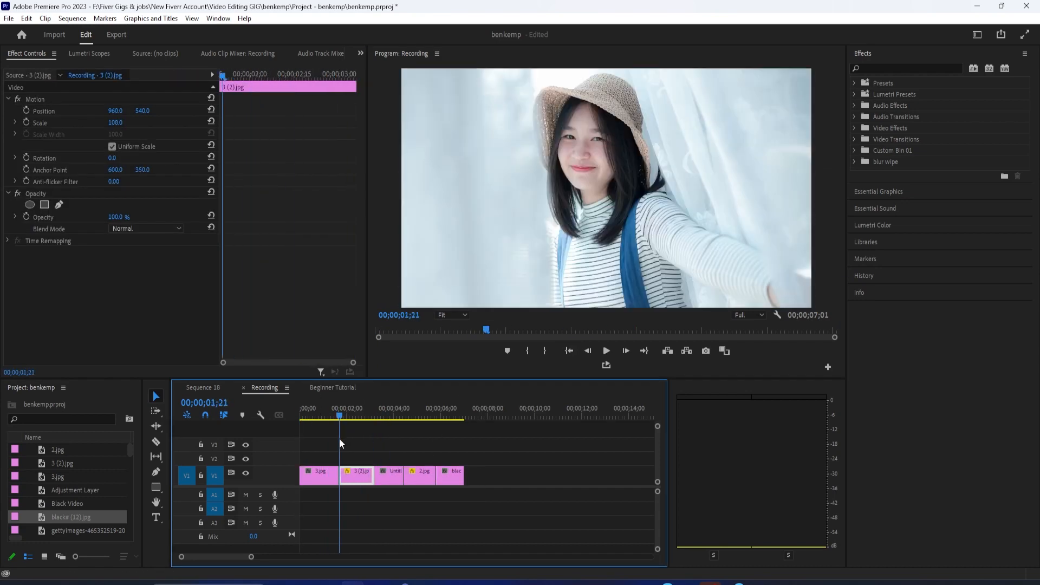
{"action": "left_click", "coordinate": [318, 475]}
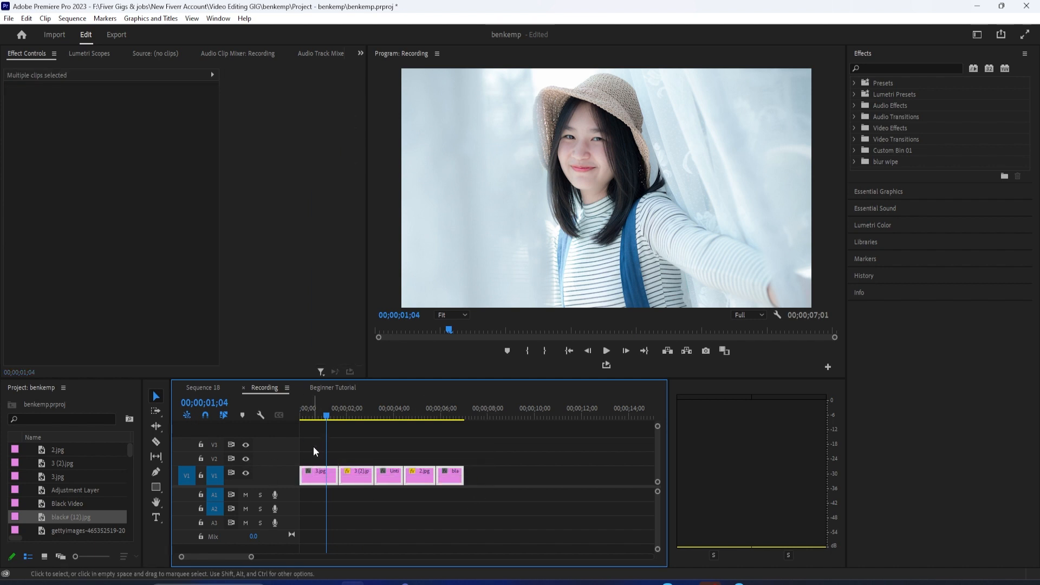
{"action": "mouse_move", "coordinate": [322, 481]}
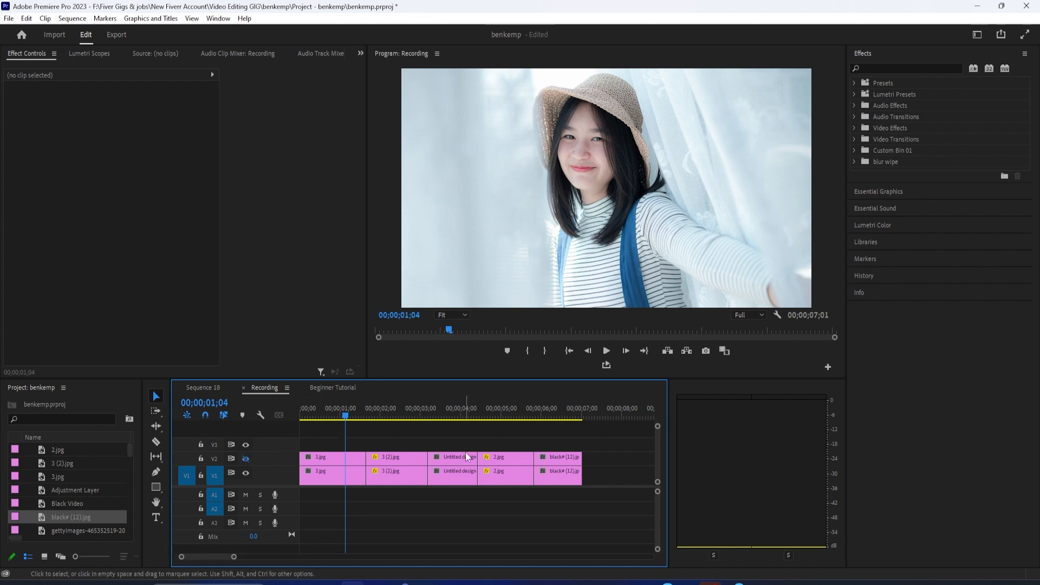
- Find Gaussian Blur via an 'gauss' effects search and apply it to the lower 3.jpg clip
{"action": "left_click", "coordinate": [328, 471]}
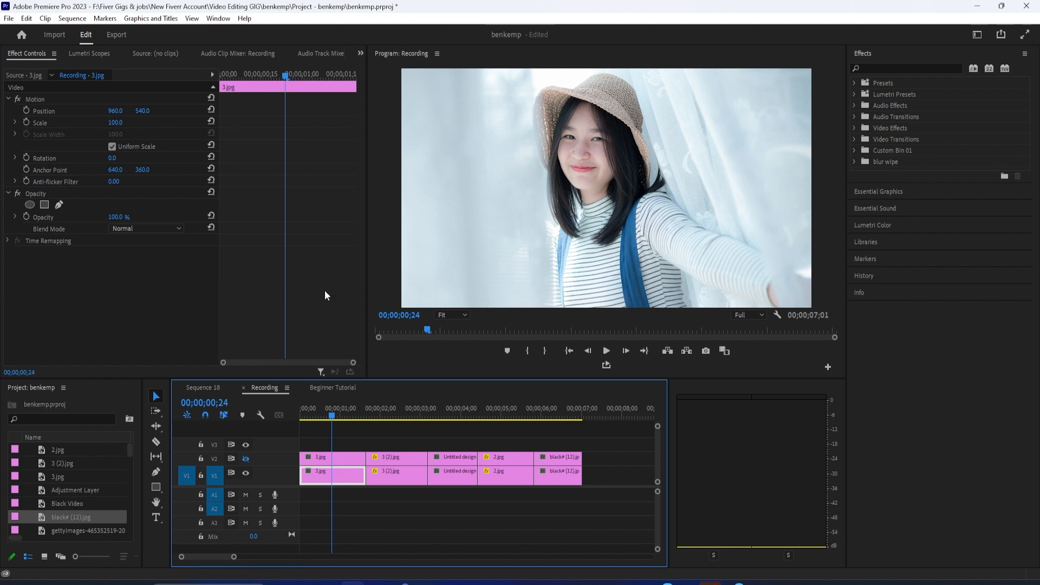
{"action": "left_click", "coordinate": [905, 68]}
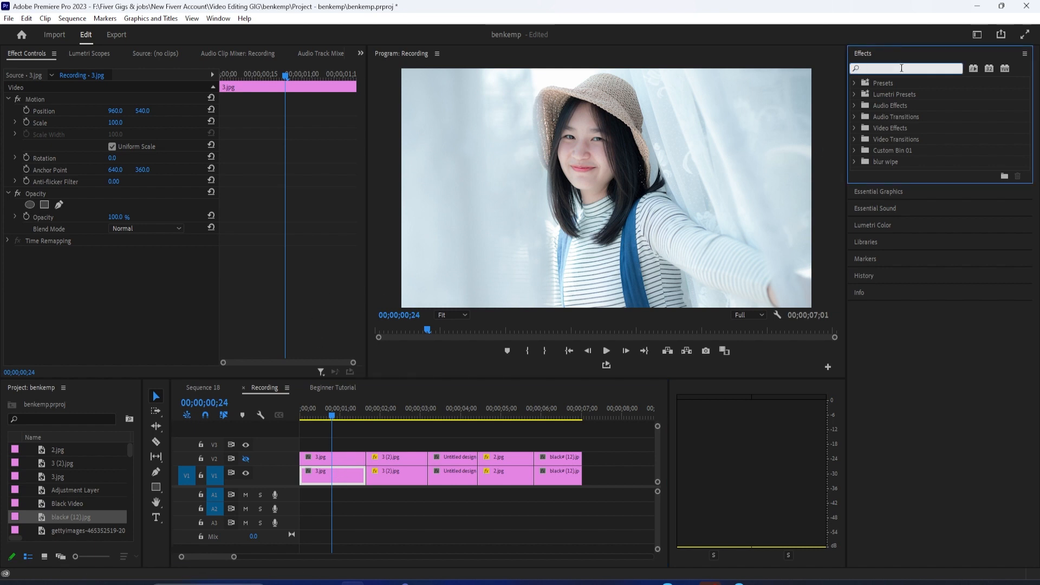
{"action": "type", "text": "d"}
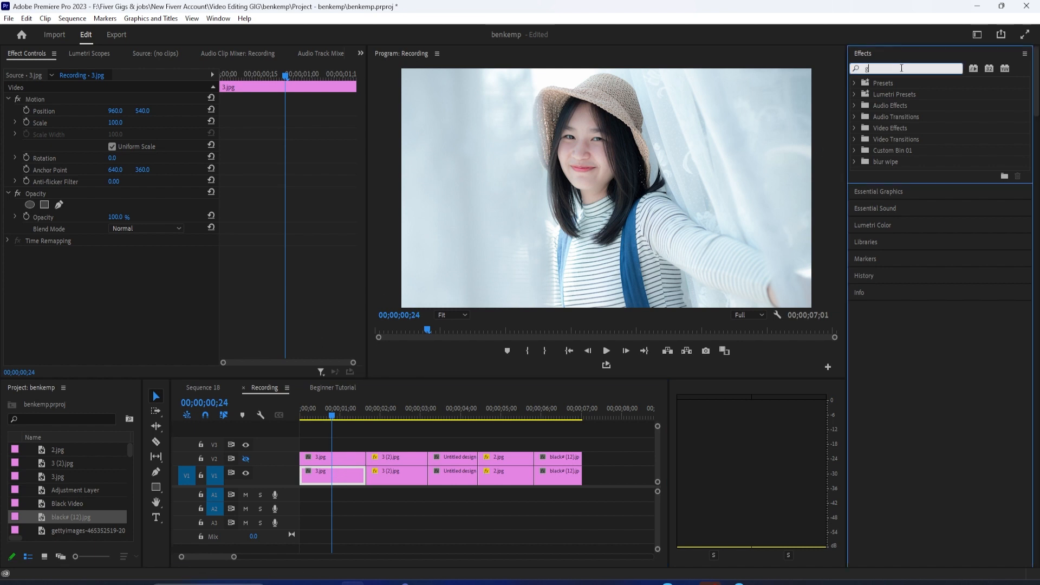
{"action": "type", "text": "gauss"}
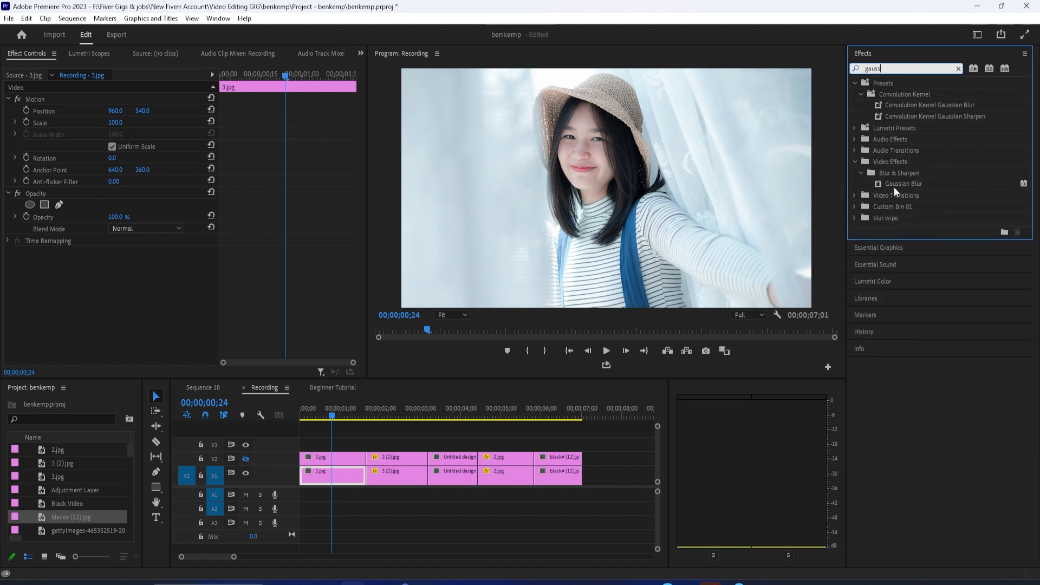
{"action": "double_click", "coordinate": [904, 184]}
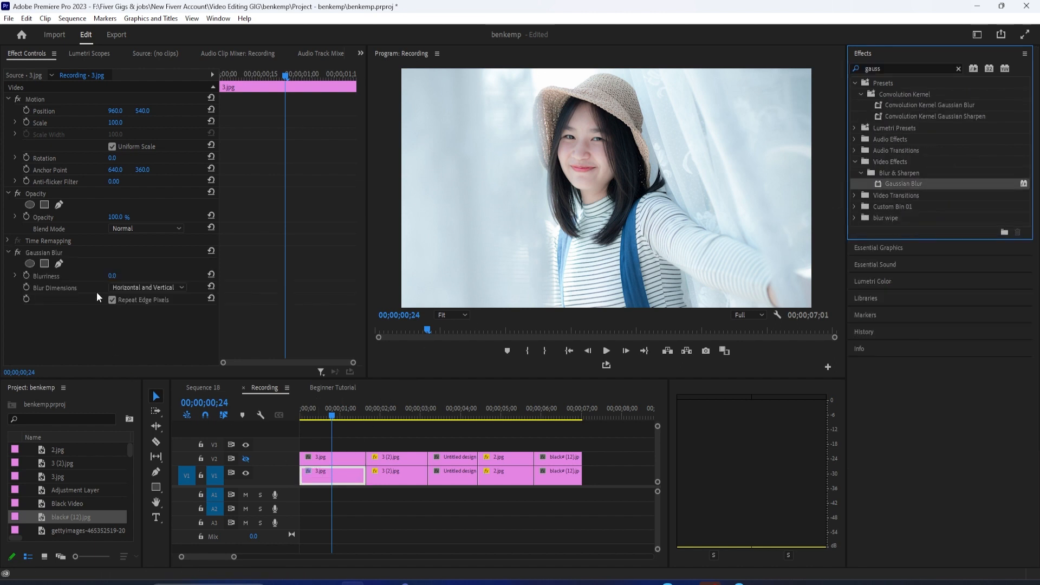
- Set the blur's Blurriness to 400 with Repeat Edge Pixels enabled
{"action": "left_click", "coordinate": [316, 417]}
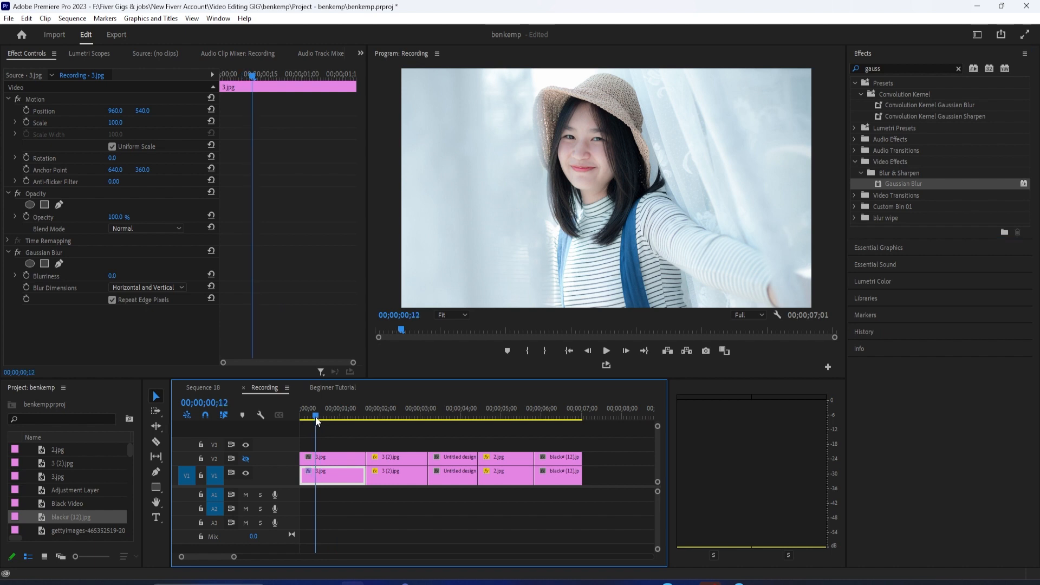
{"action": "double_click", "coordinate": [111, 275]}
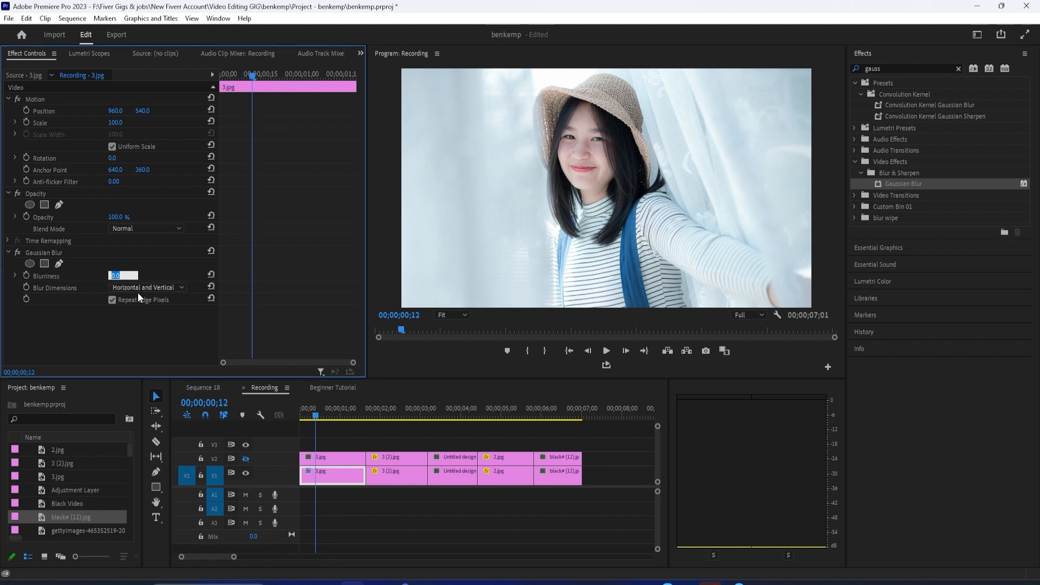
{"action": "type", "text": "400"}
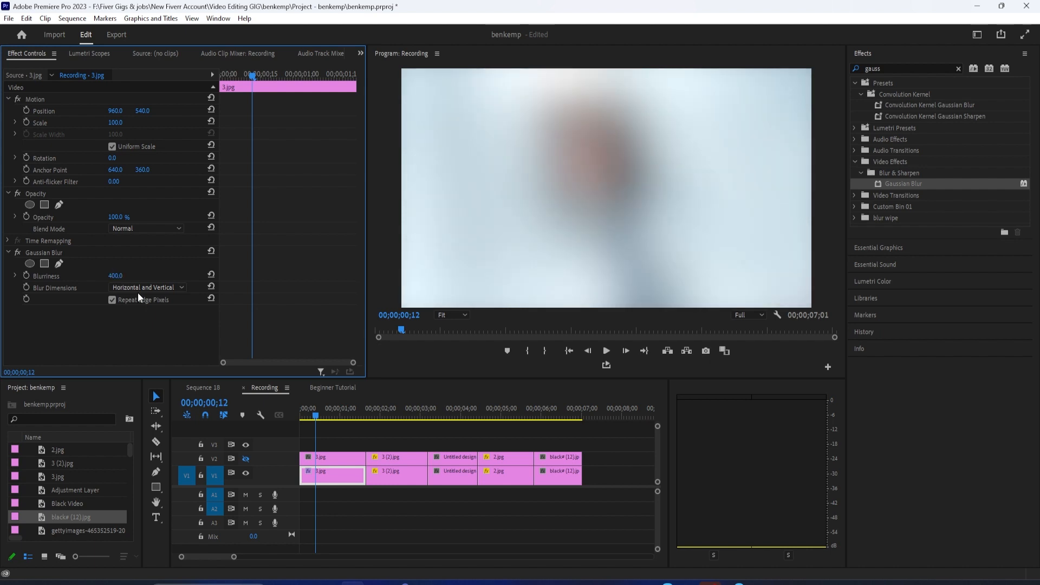
{"action": "mouse_move", "coordinate": [72, 289]}
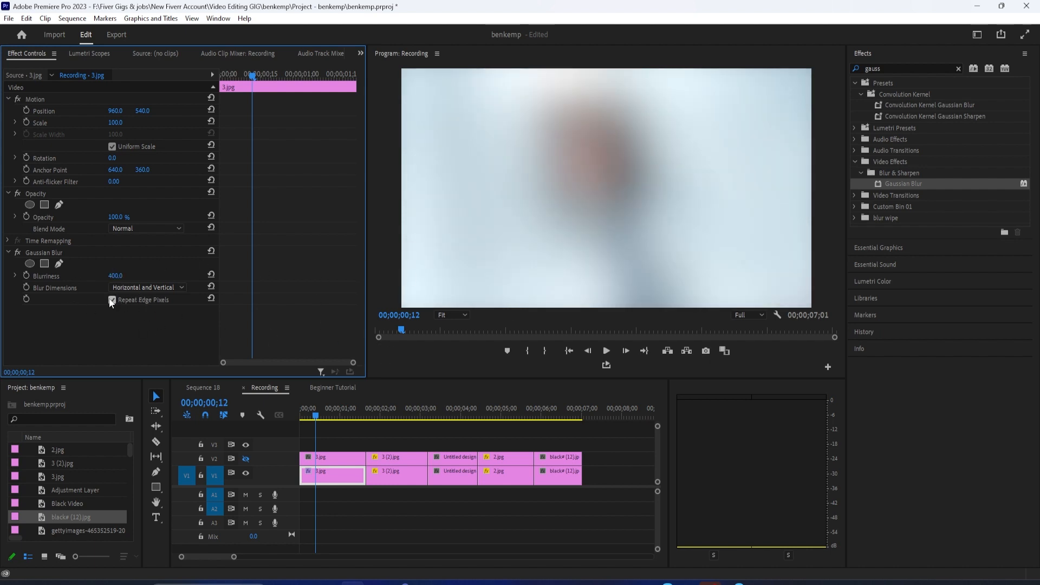
{"action": "left_click", "coordinate": [113, 300]}
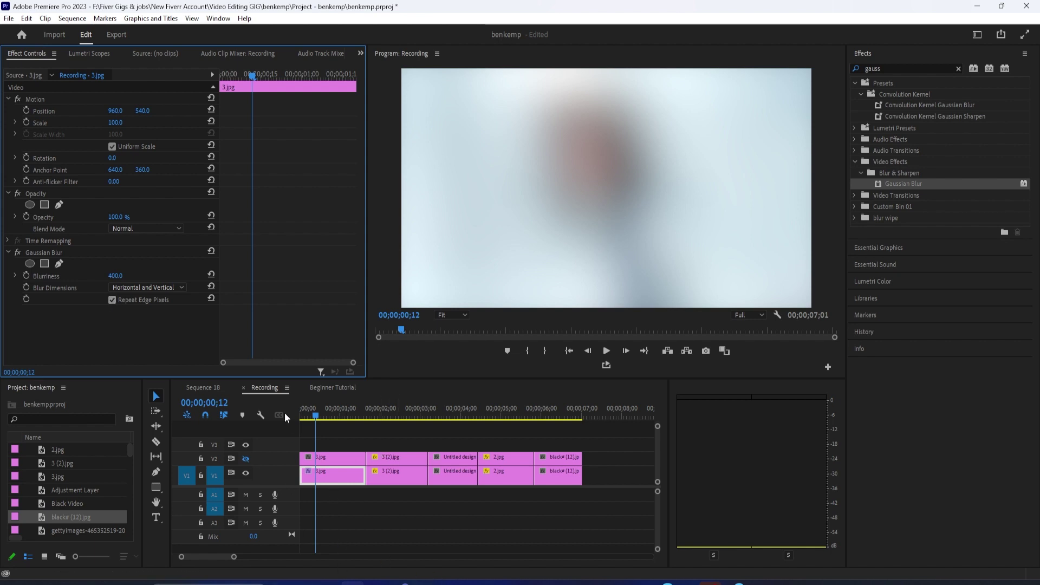
- Copy the Gaussian Blur and paste it onto the other lower-track photo clips
{"action": "left_click", "coordinate": [43, 252]}
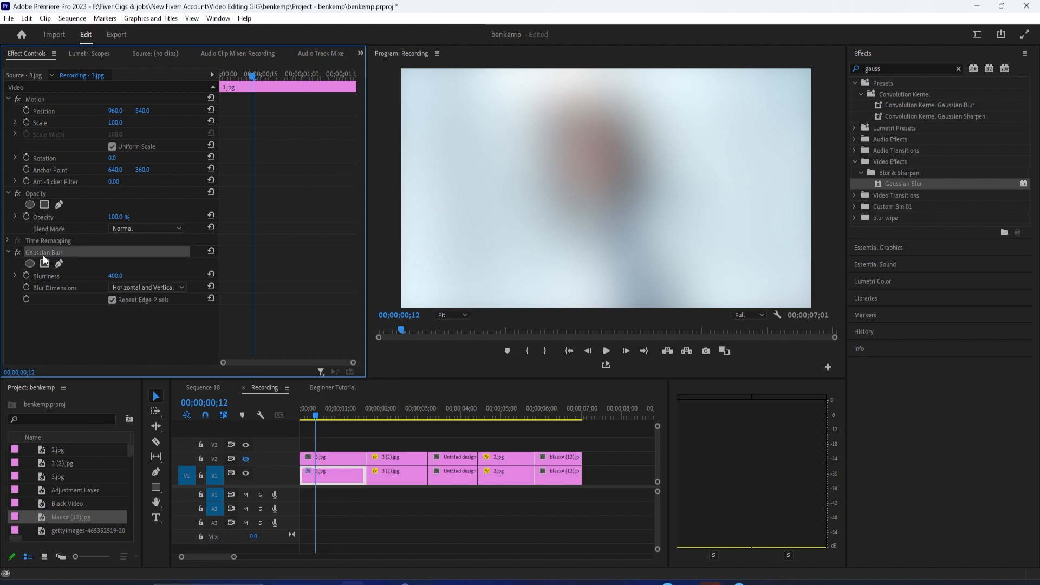
{"action": "right_click", "coordinate": [43, 252]}
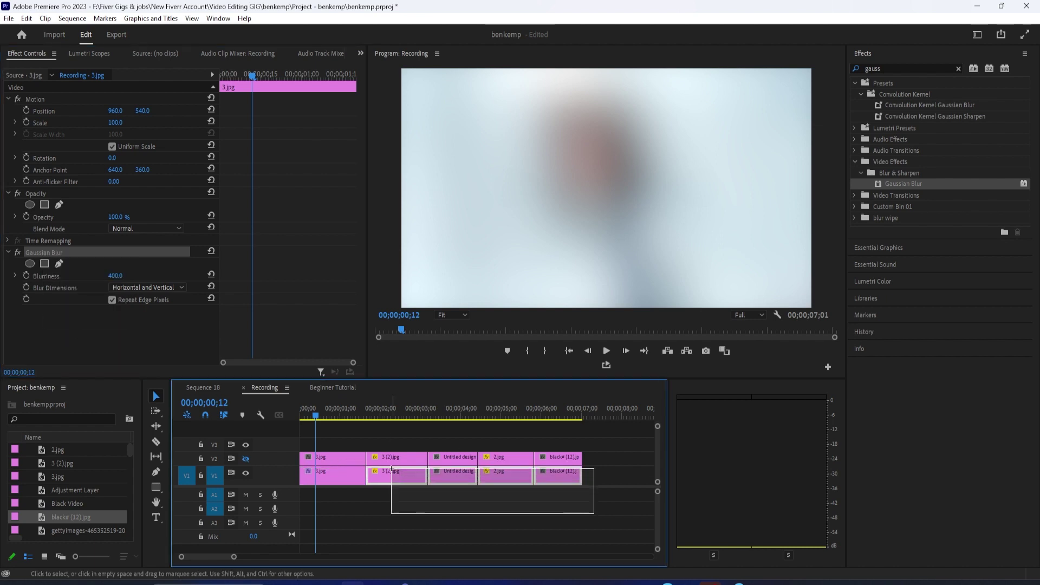
{"action": "right_click", "coordinate": [396, 471]}
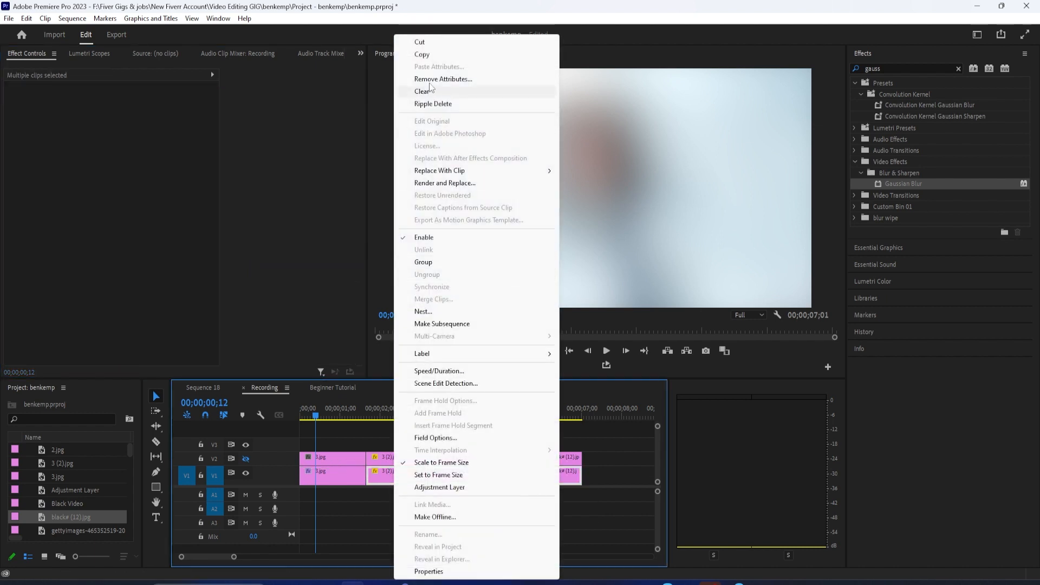
{"action": "mouse_move", "coordinate": [595, 490]}
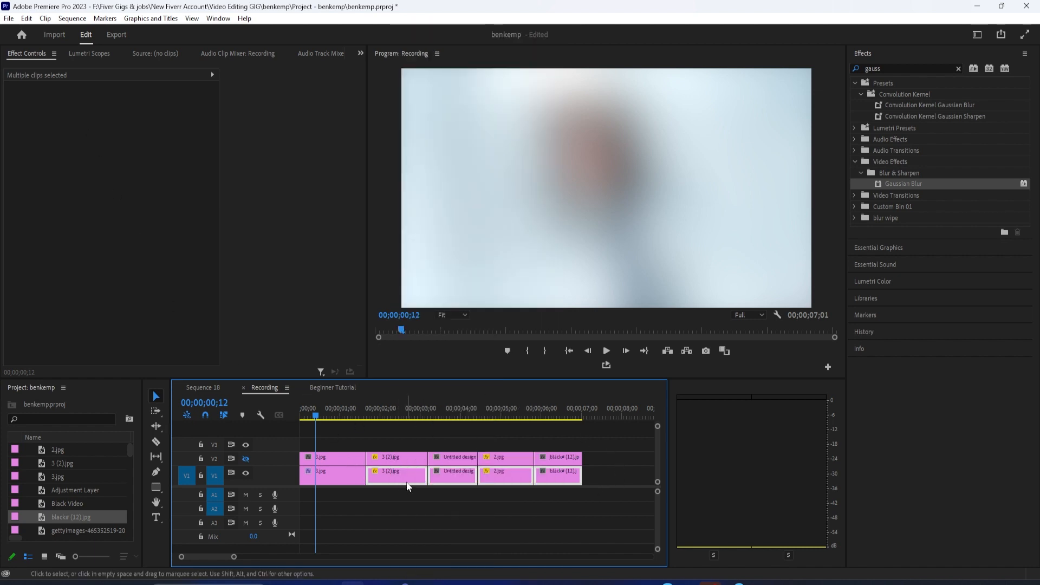
{"action": "left_click", "coordinate": [395, 414]}
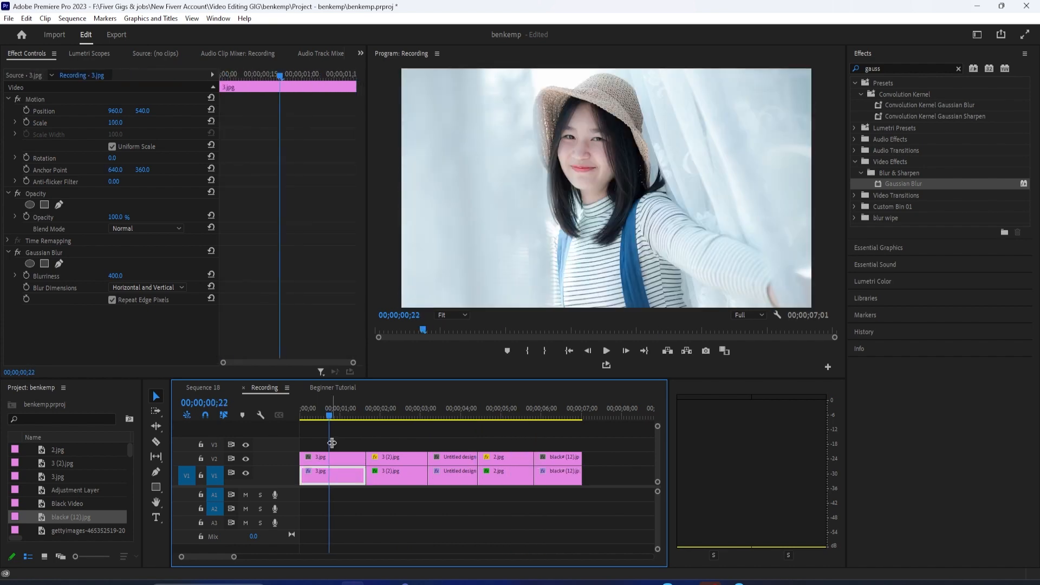
- Scale the upper 3.jpg copy to 80 with the Scale stopwatch enabled
{"action": "left_click", "coordinate": [340, 458]}
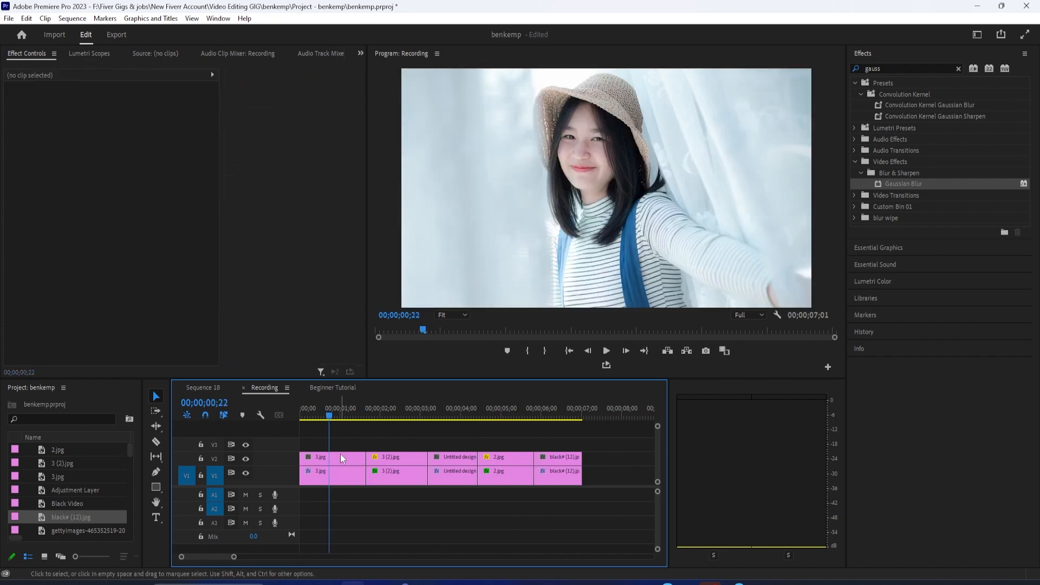
{"action": "left_click", "coordinate": [333, 458]}
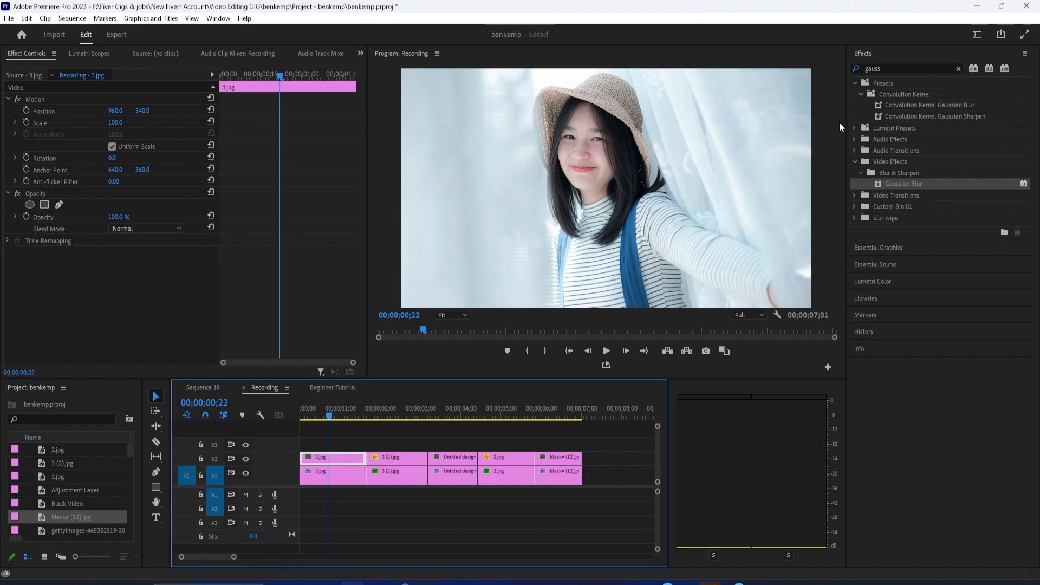
{"action": "triple_click", "coordinate": [903, 69]}
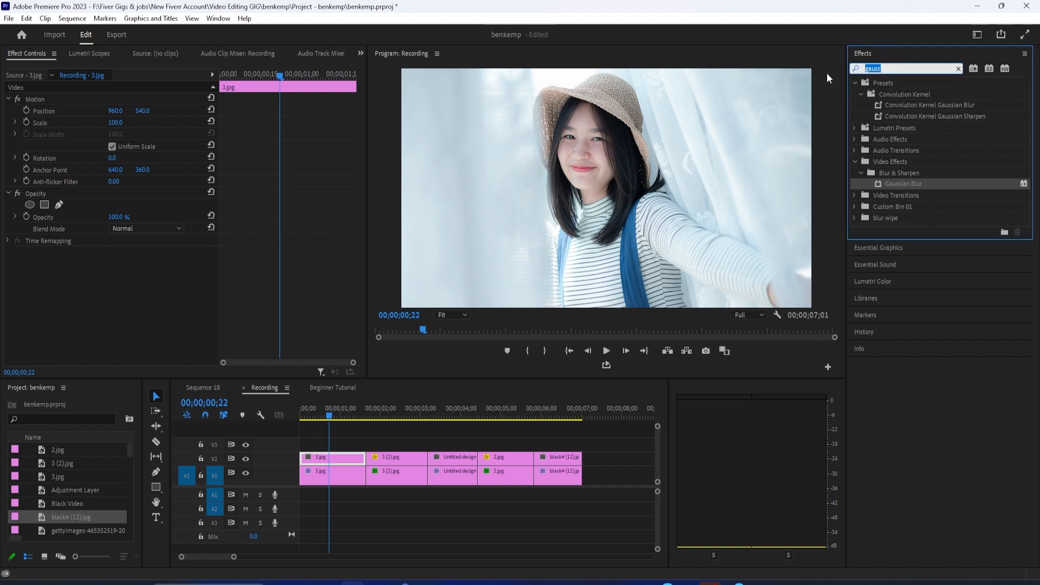
{"action": "mouse_move", "coordinate": [375, 360]}
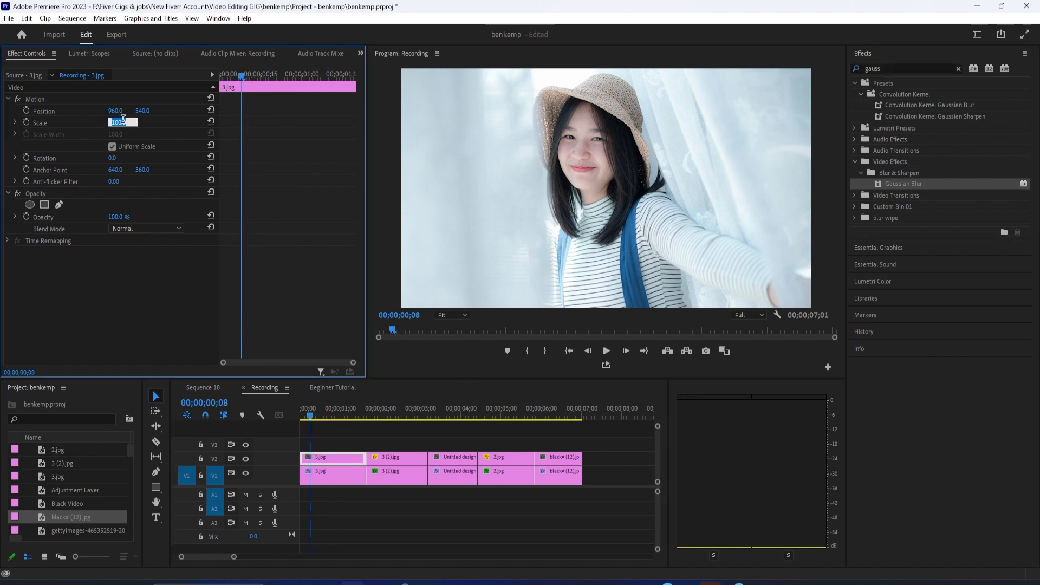
{"action": "type", "text": "80"}
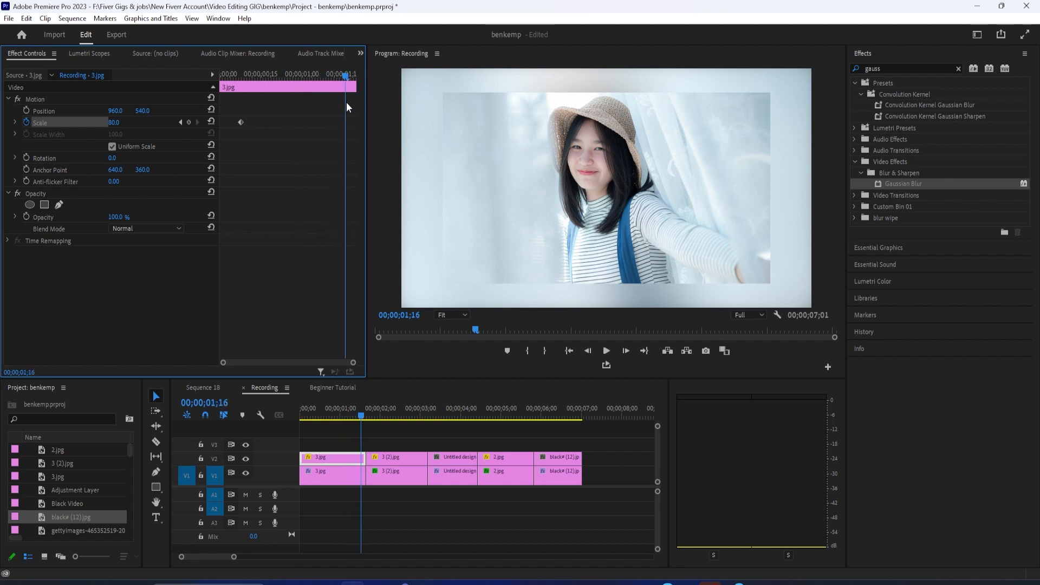
{"action": "double_click", "coordinate": [116, 123]}
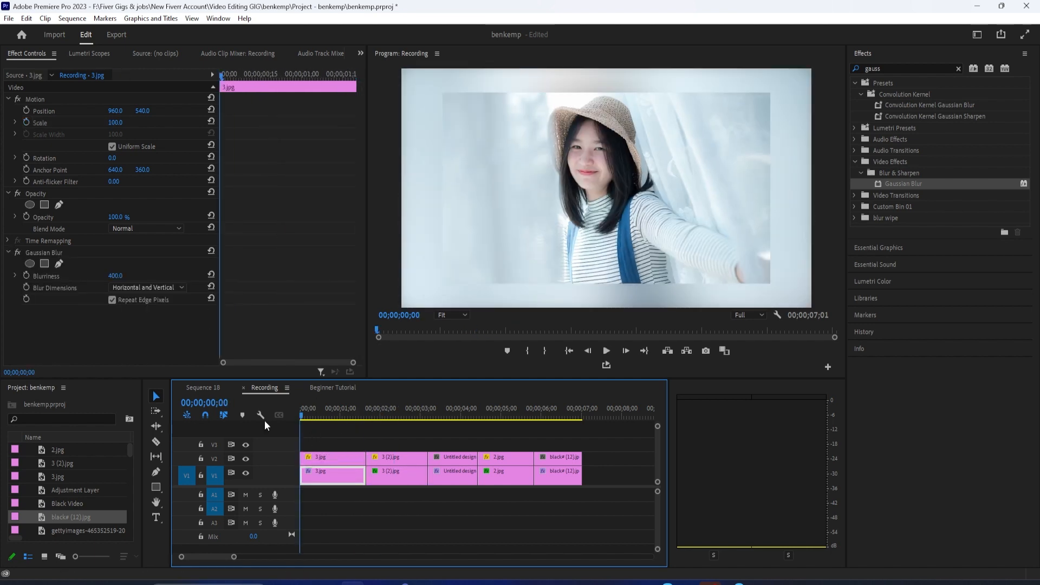
- Add a second Scale keyframe to 3.jpg and copy its zoom to the other V2 clips
{"action": "left_click", "coordinate": [605, 350]}
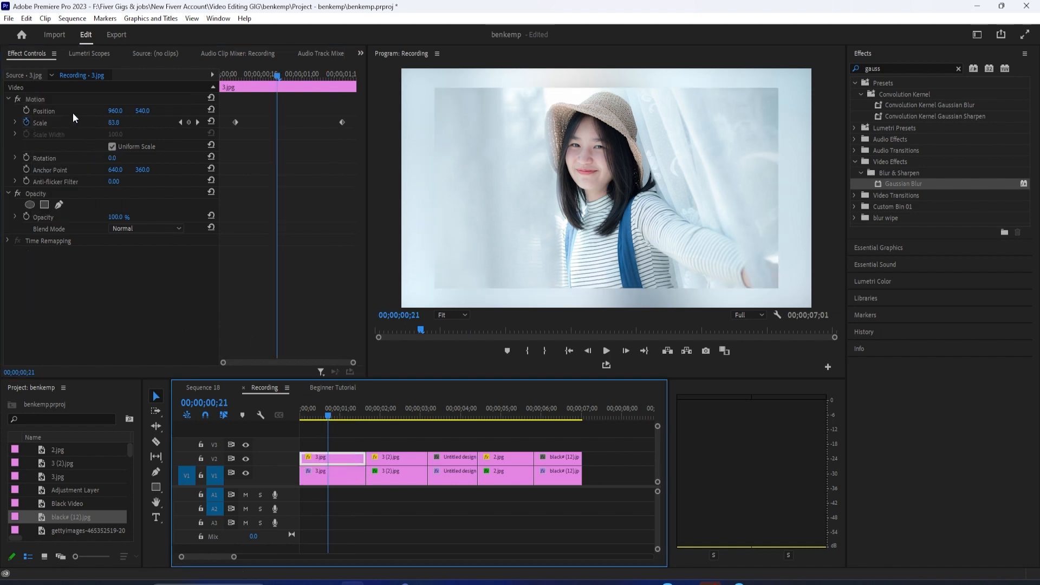
{"action": "right_click", "coordinate": [35, 99]}
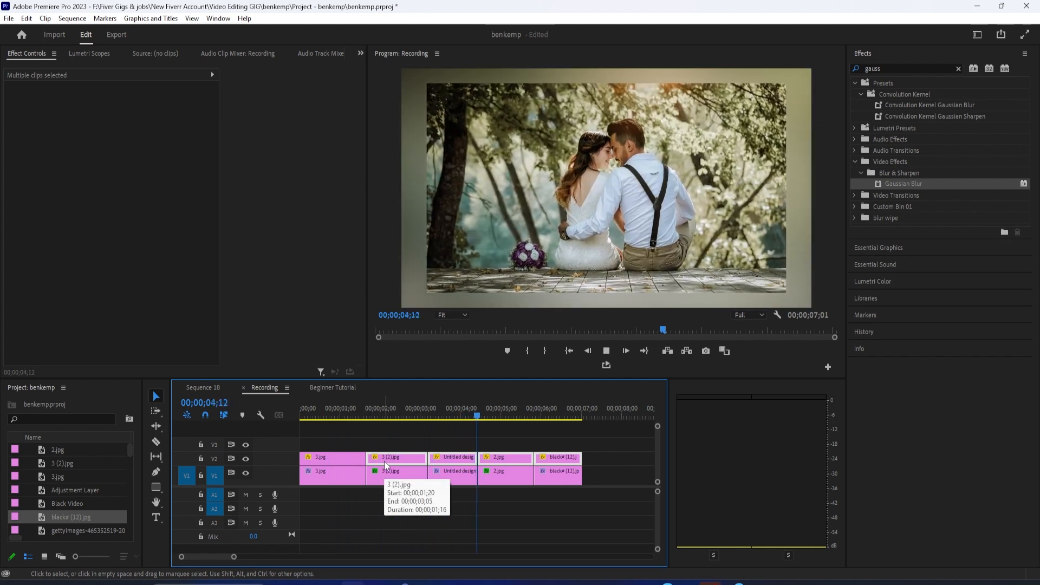
- Add a white Radial Shadow to the upper 3.jpg at opacity 100, Resize Layer on, distance 5
{"action": "left_click", "coordinate": [331, 457]}
{"action": "type", "text": "radia"}
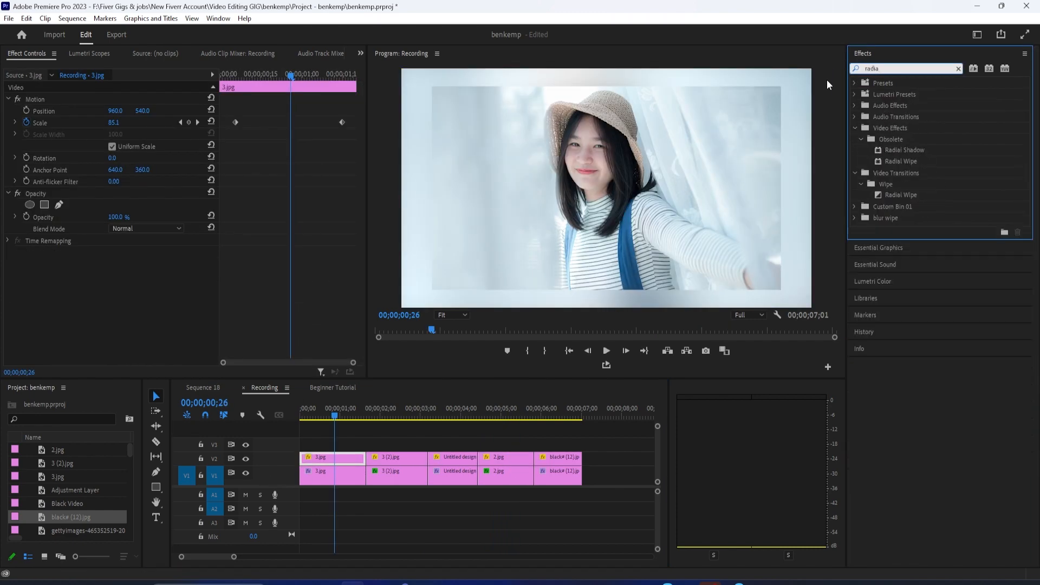
{"action": "left_click", "coordinate": [905, 150]}
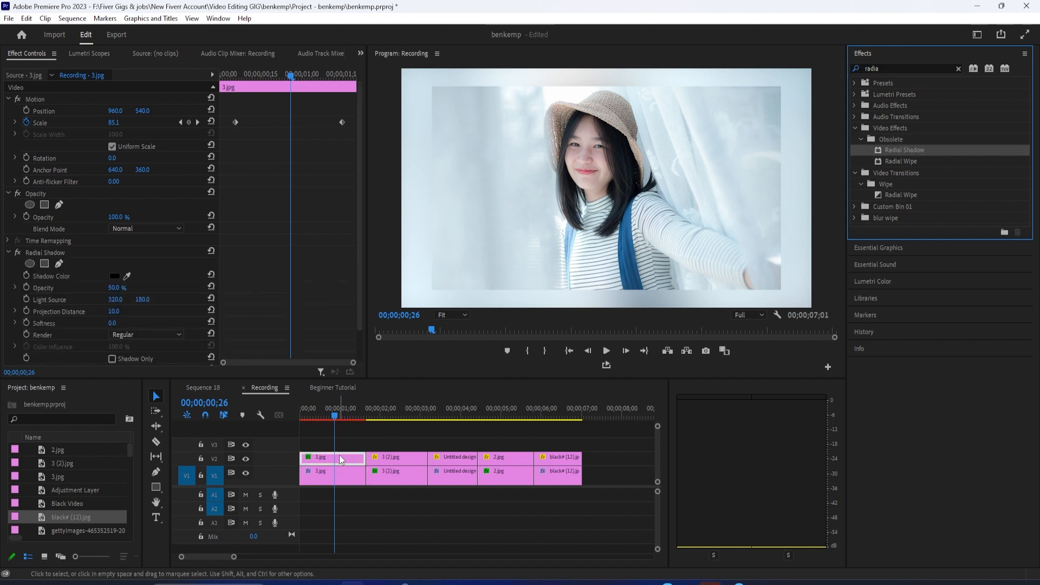
{"action": "scroll", "scroll_direction": "down", "scroll_amount": 3}
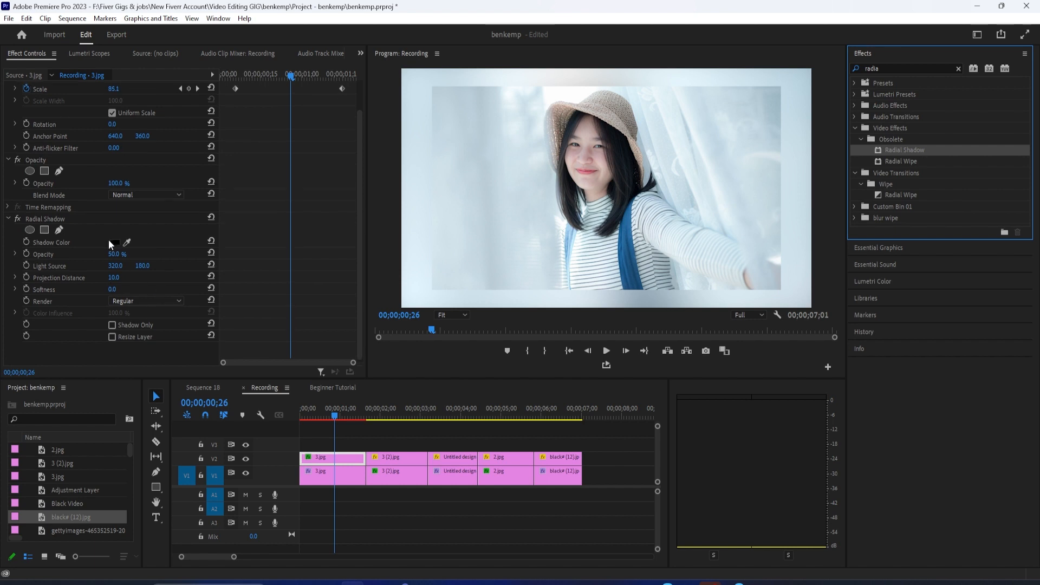
{"action": "left_click", "coordinate": [115, 242]}
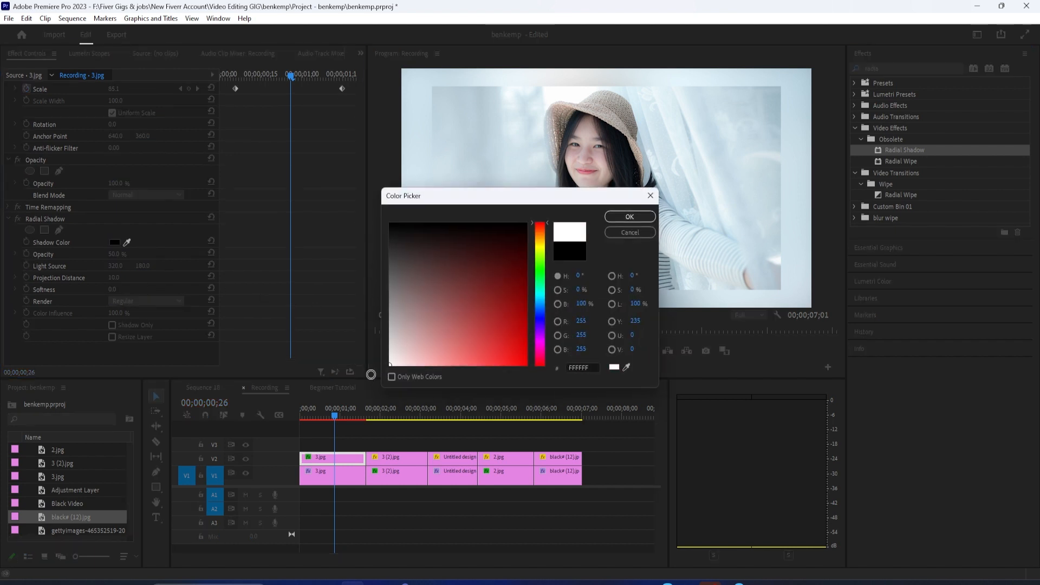
{"action": "left_click", "coordinate": [628, 216]}
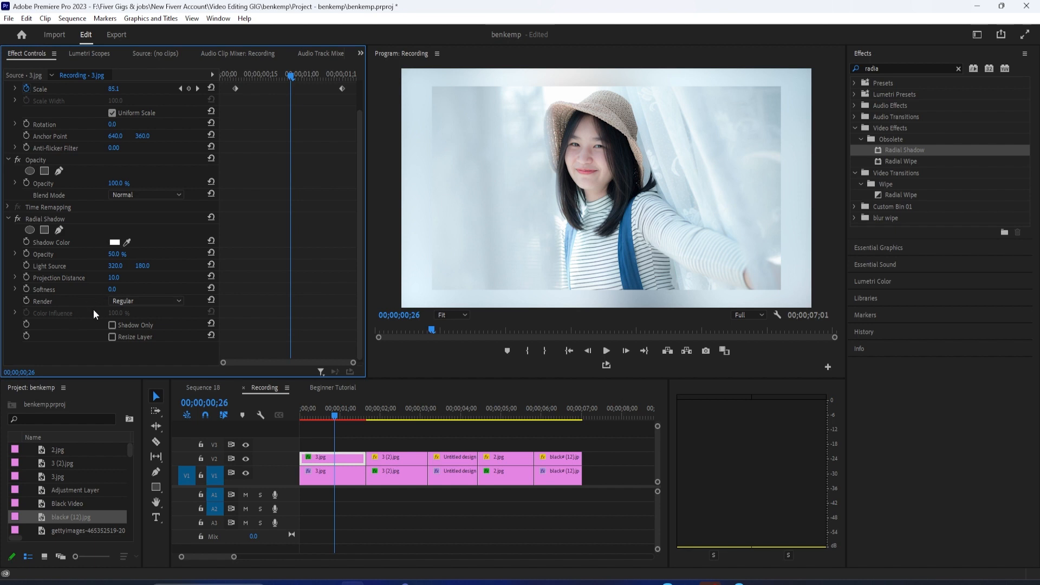
{"action": "left_click", "coordinate": [112, 337]}
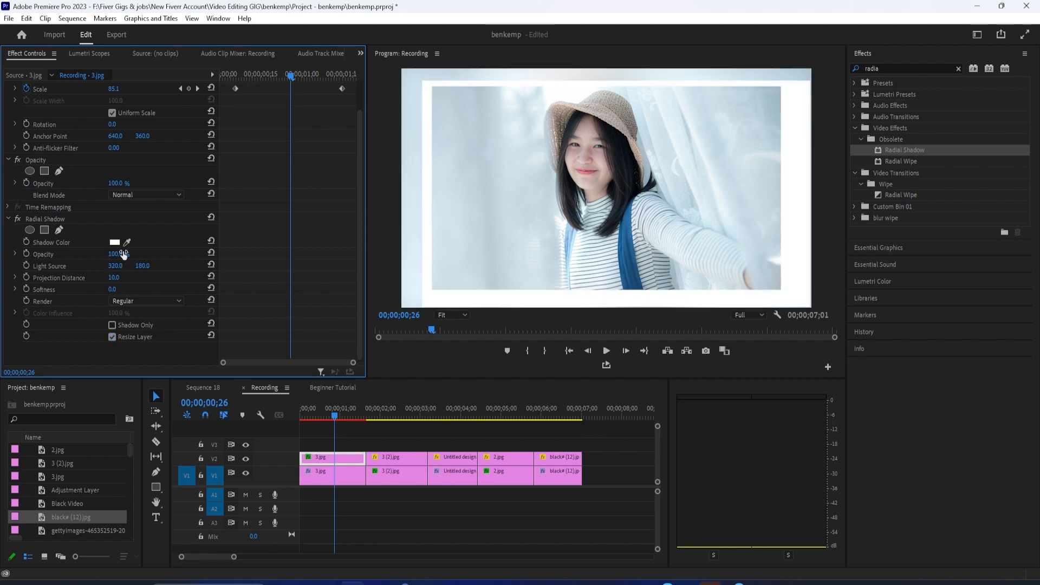
{"action": "mouse_move", "coordinate": [106, 299]}
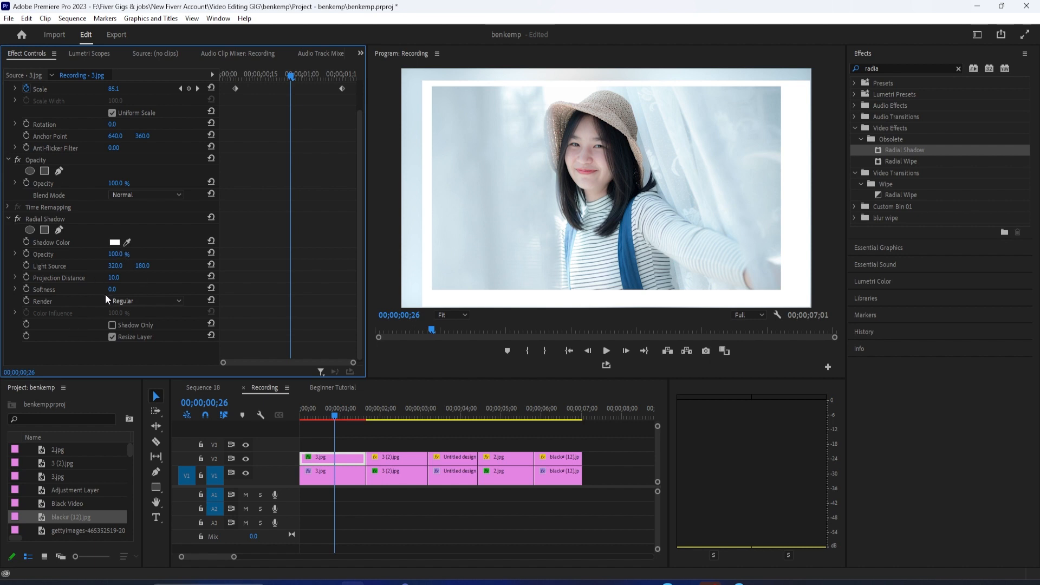
{"action": "mouse_move", "coordinate": [103, 307]}
{"action": "type", "text": "drop"}
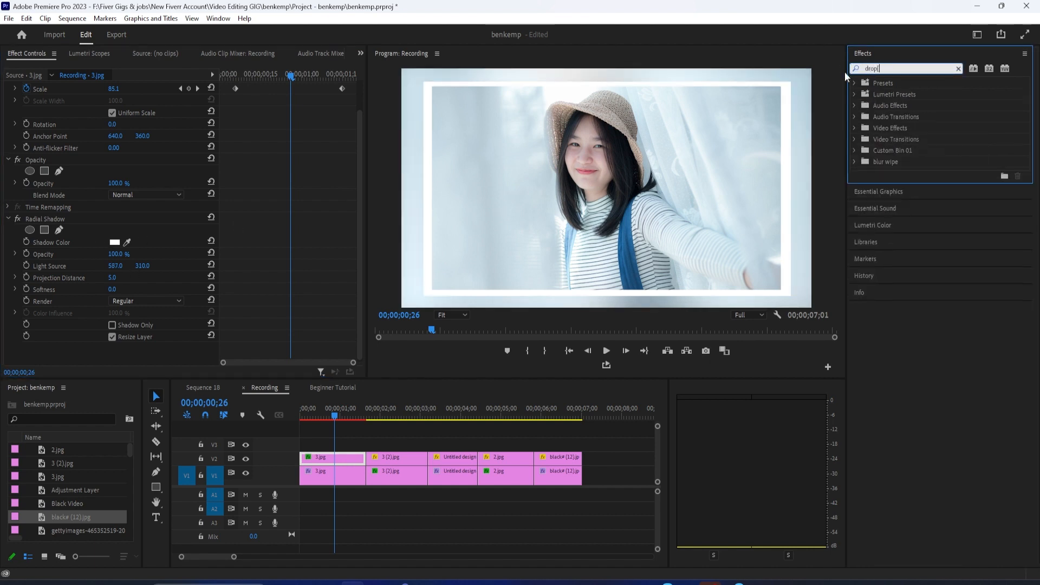
- Add a Perspective Drop Shadow at 100% opacity to the 3.jpg clip
{"action": "left_click", "coordinate": [854, 127]}
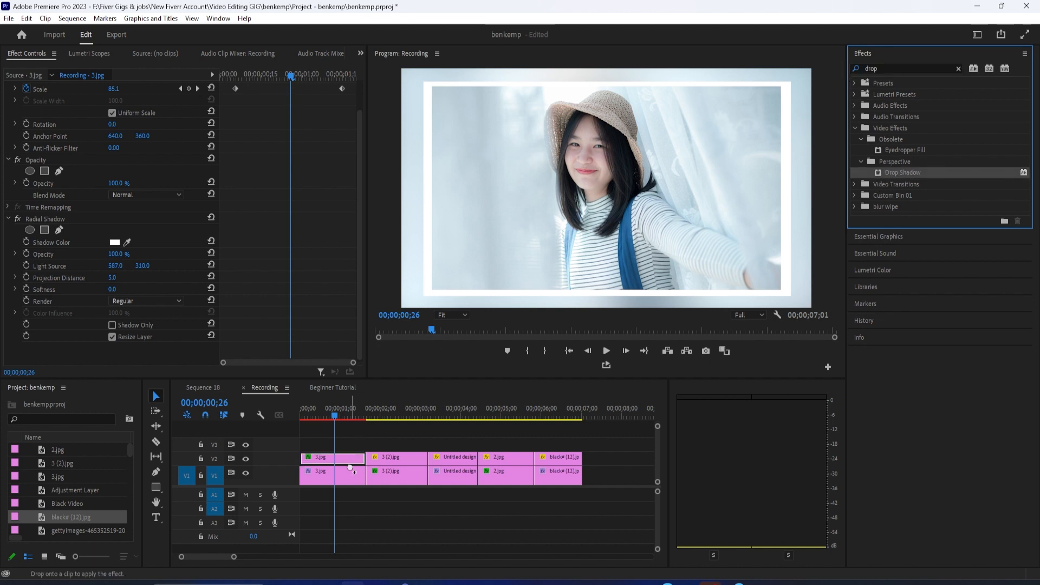
{"action": "left_click", "coordinate": [318, 476]}
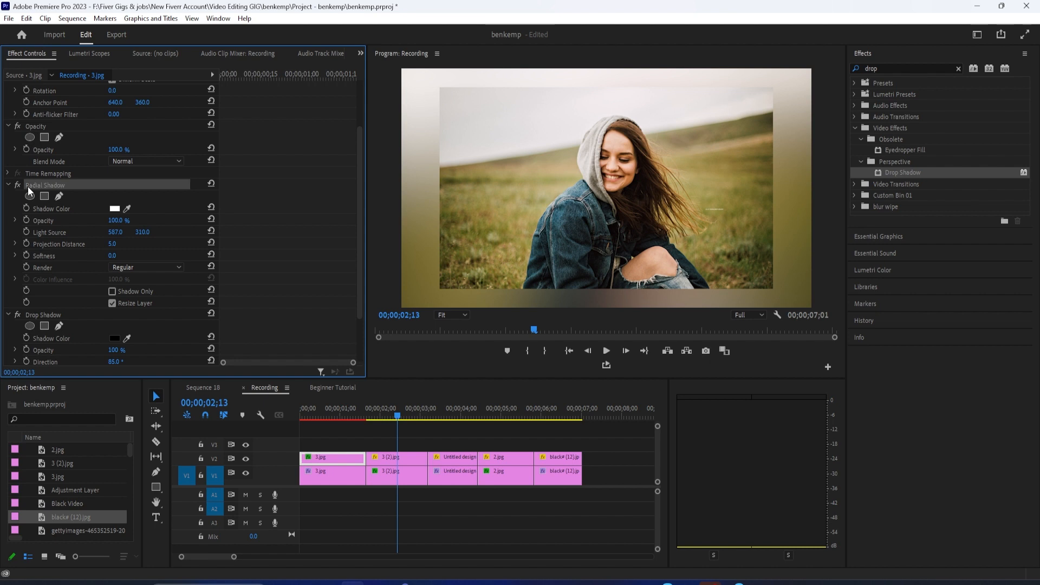
- Copy the Radial Shadow and Drop Shadow border onto the other V2 photos and check them
{"action": "left_click", "coordinate": [43, 315]}
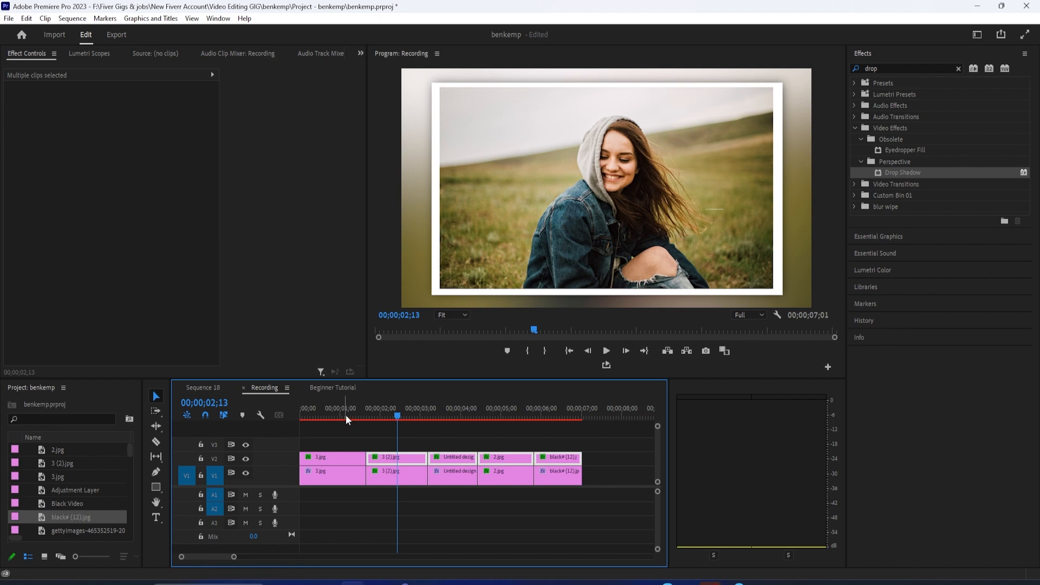
{"action": "left_click", "coordinate": [331, 471]}
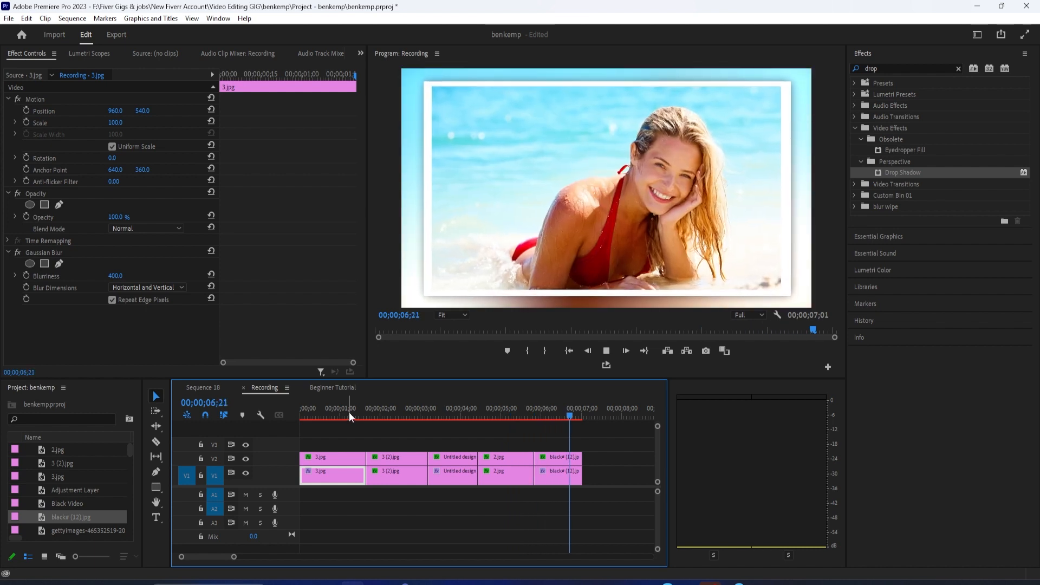
{"action": "left_click", "coordinate": [558, 470]}
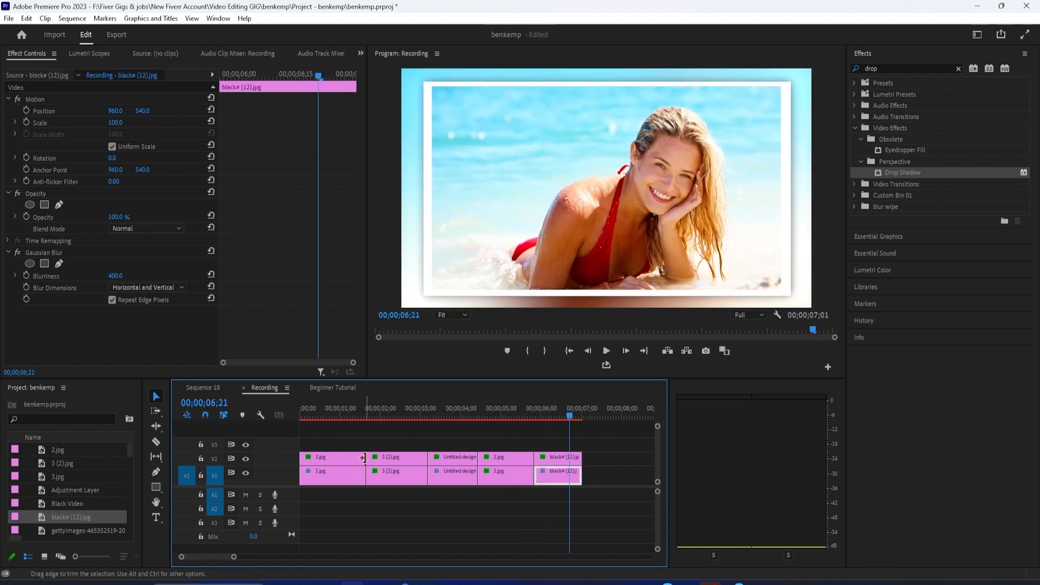
{"action": "left_click", "coordinate": [344, 456]}
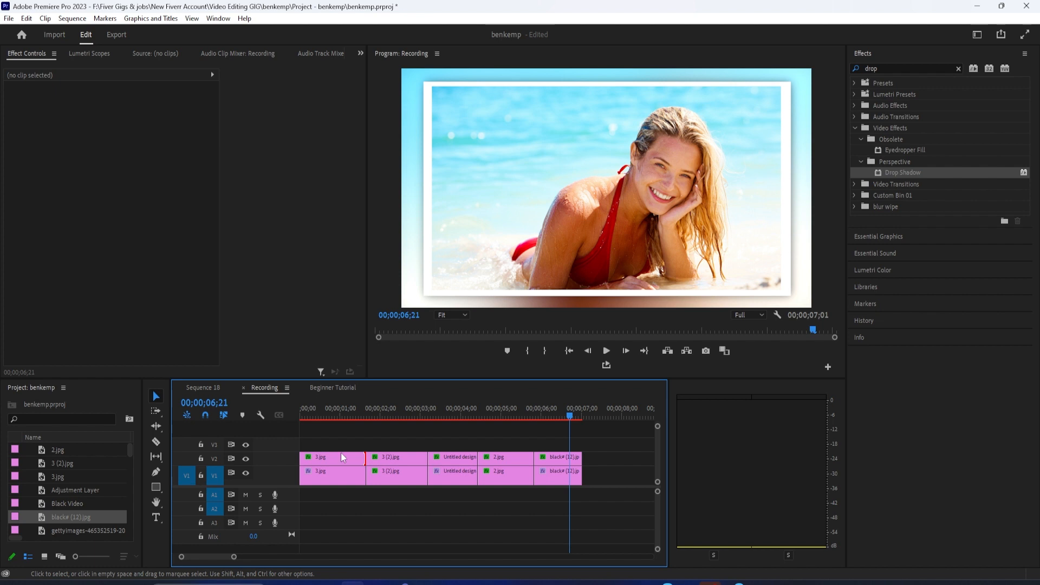
{"action": "left_click", "coordinate": [494, 416]}
{"action": "type", "text": "slide"}
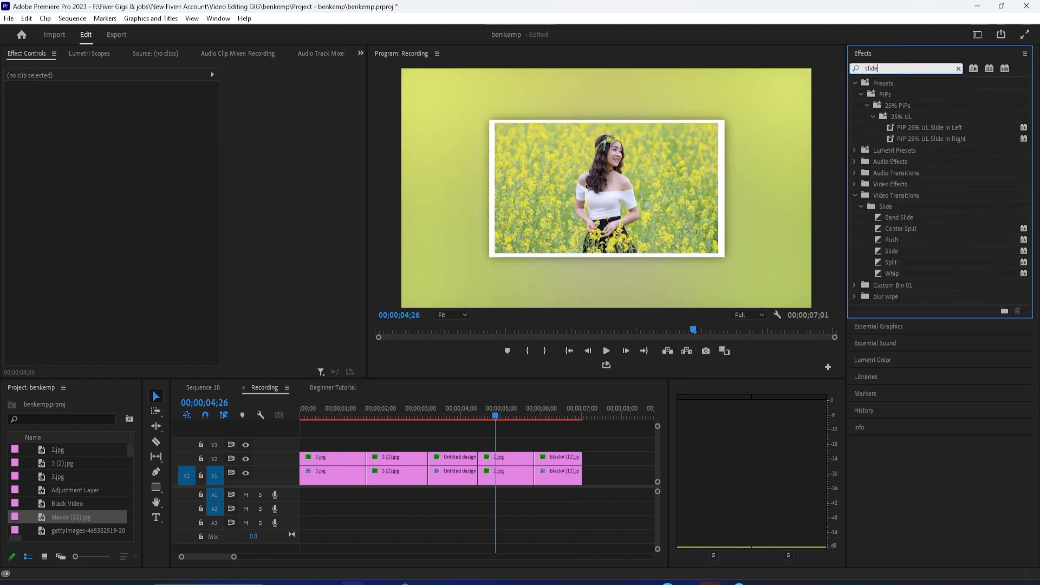
- Make Slide the default transition and apply it at every cut on both tracks
{"action": "left_click", "coordinate": [891, 251]}
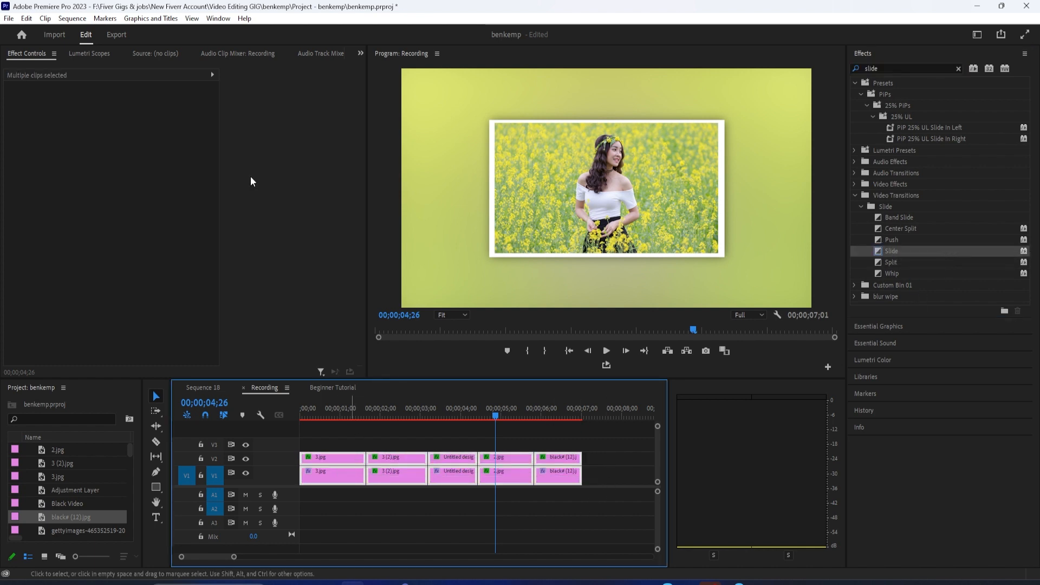
{"action": "left_click", "coordinate": [72, 18]}
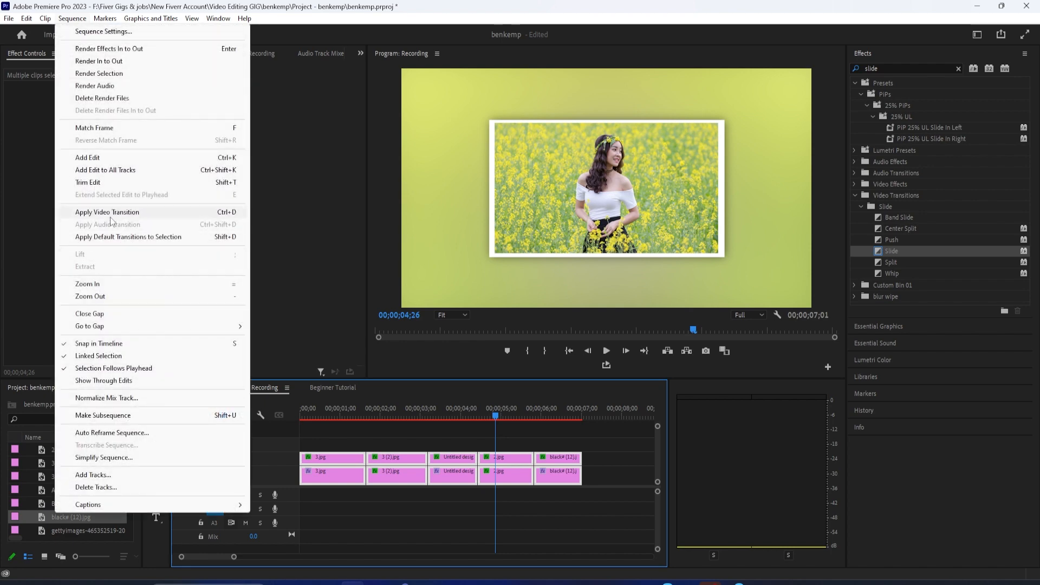
{"action": "left_click", "coordinate": [127, 236]}
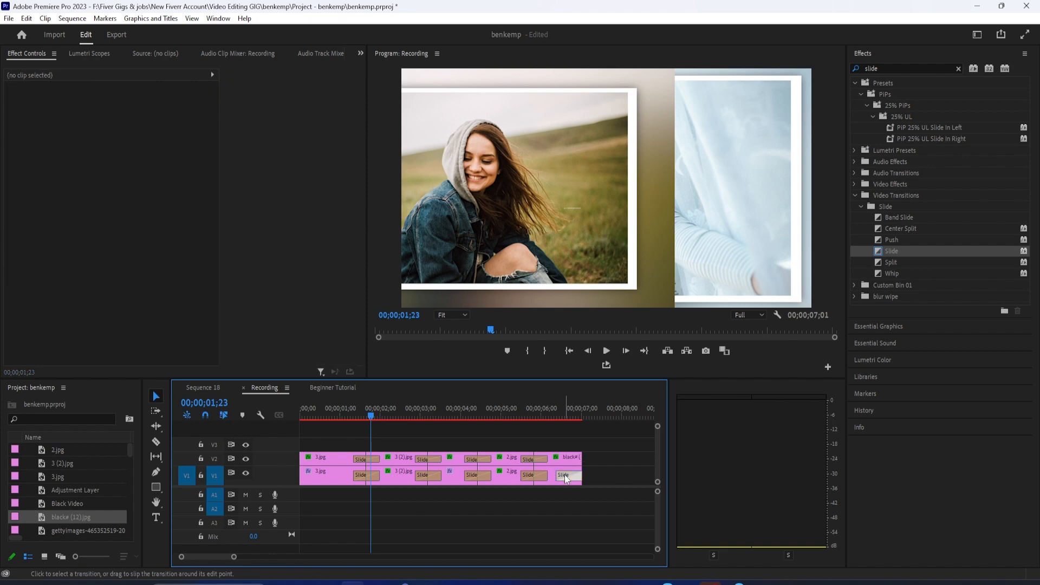
{"action": "left_click", "coordinate": [372, 417]}
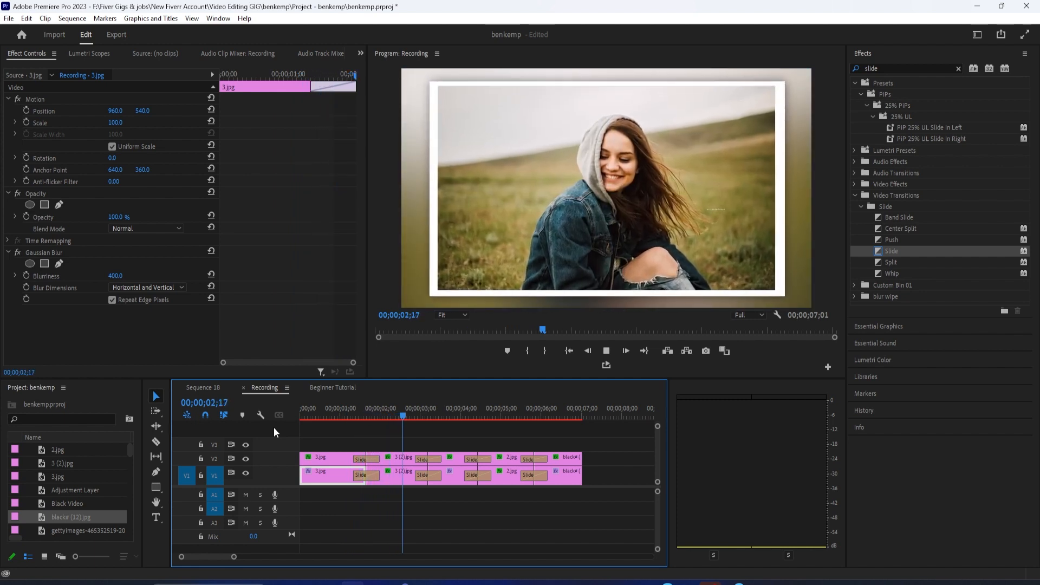
{"action": "left_click", "coordinate": [483, 416]}
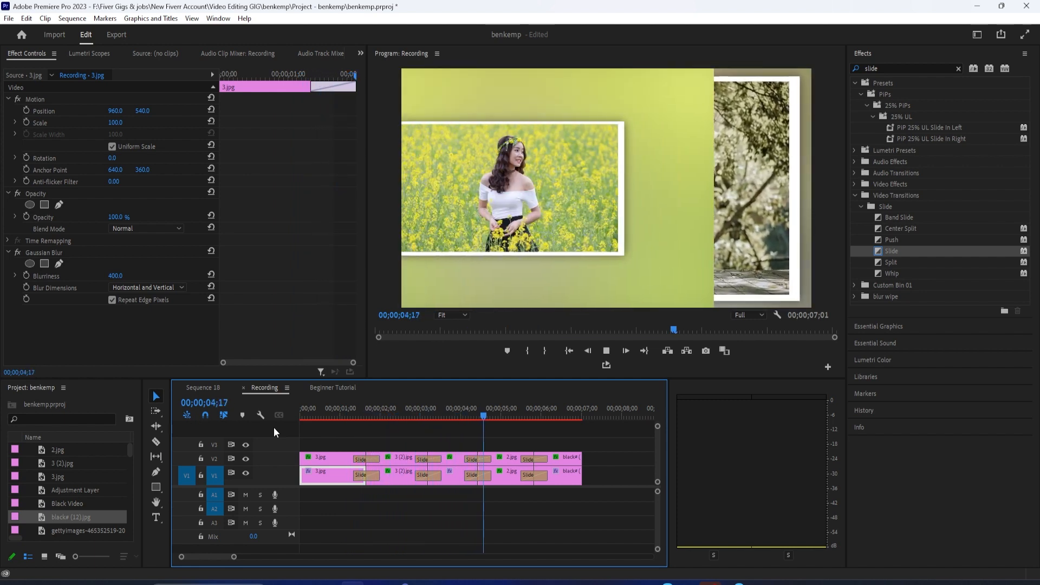
{"action": "left_click", "coordinate": [426, 459]}
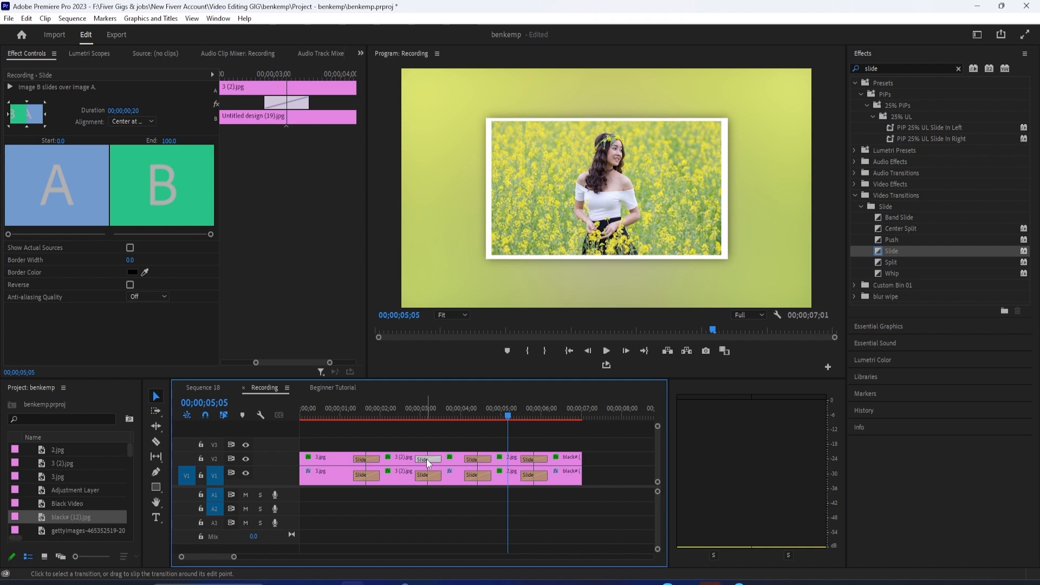
{"action": "left_click", "coordinate": [430, 415]}
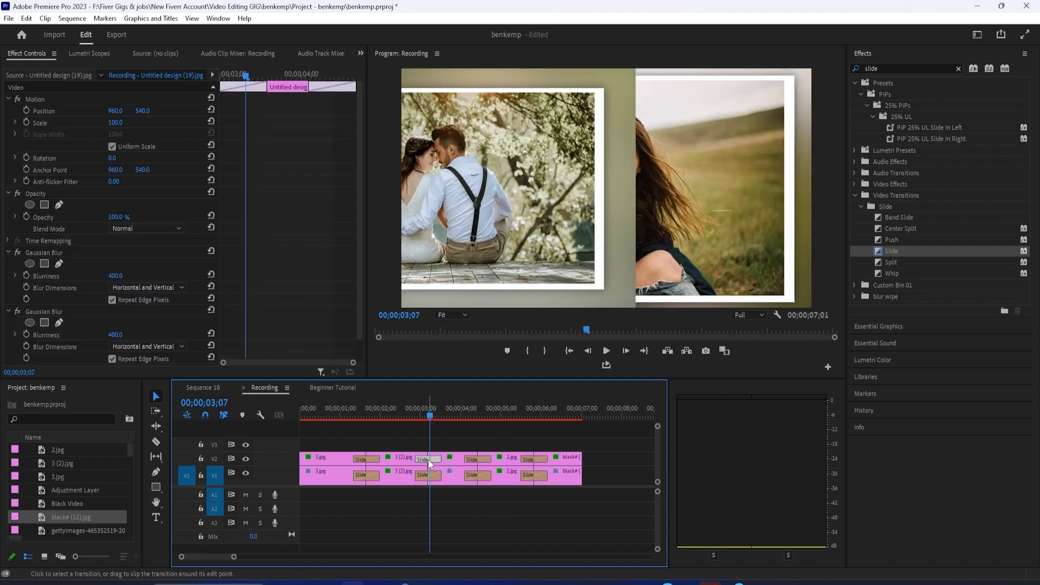
{"action": "left_click", "coordinate": [426, 458]}
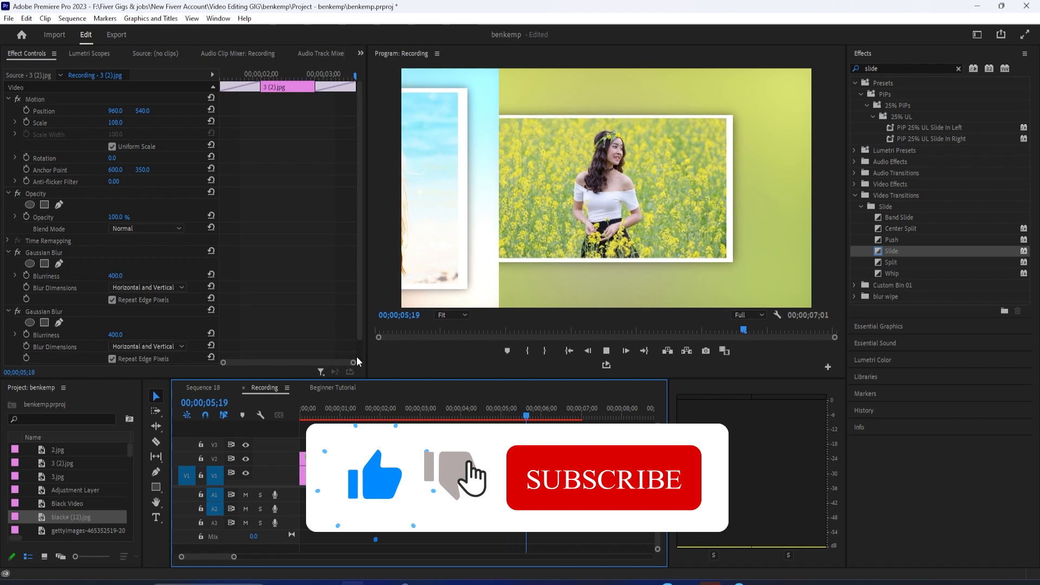
{"action": "left_click", "coordinate": [569, 351]}
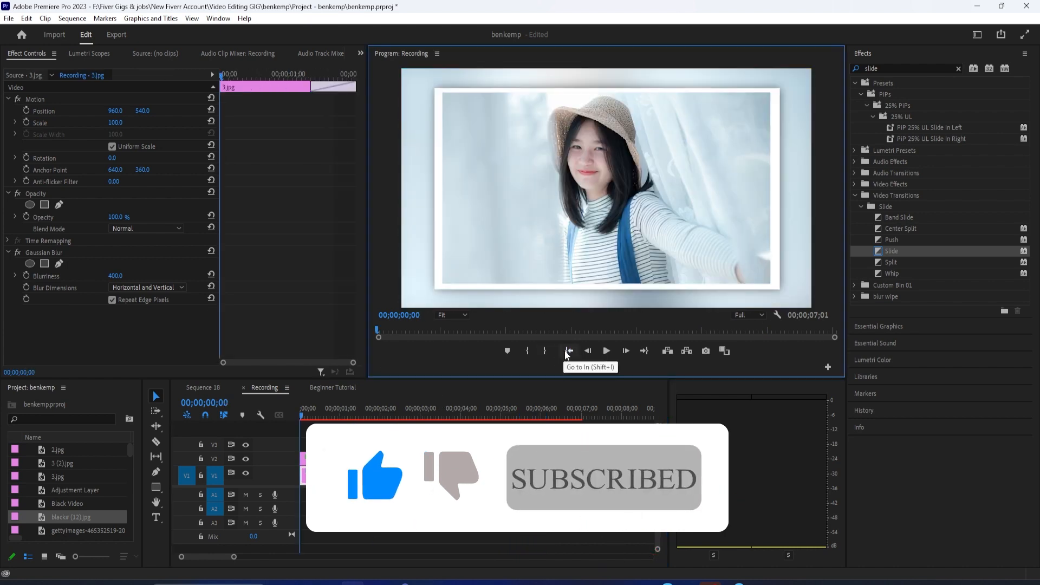